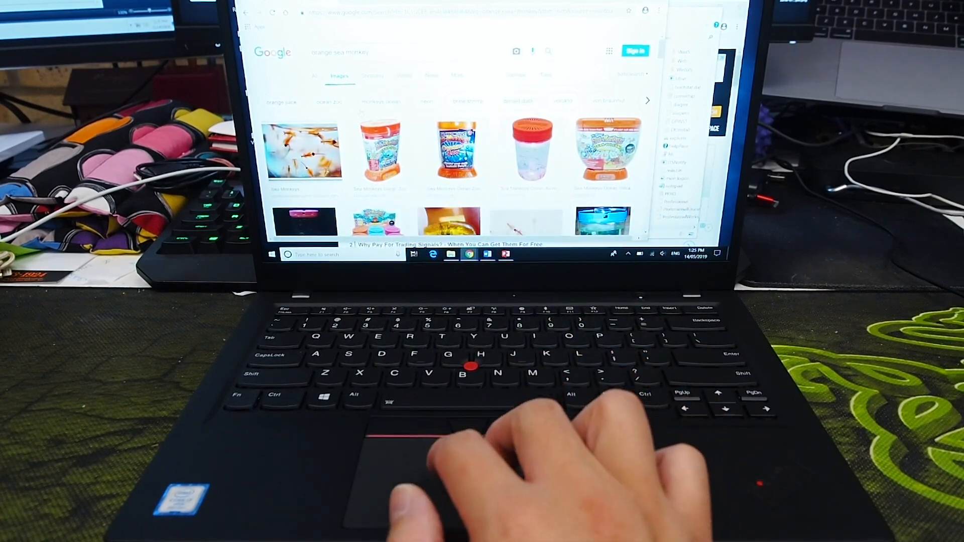
Scroll down the sea monkeys image results and enlarge one product image in the preview panel
scroll("down", 3)
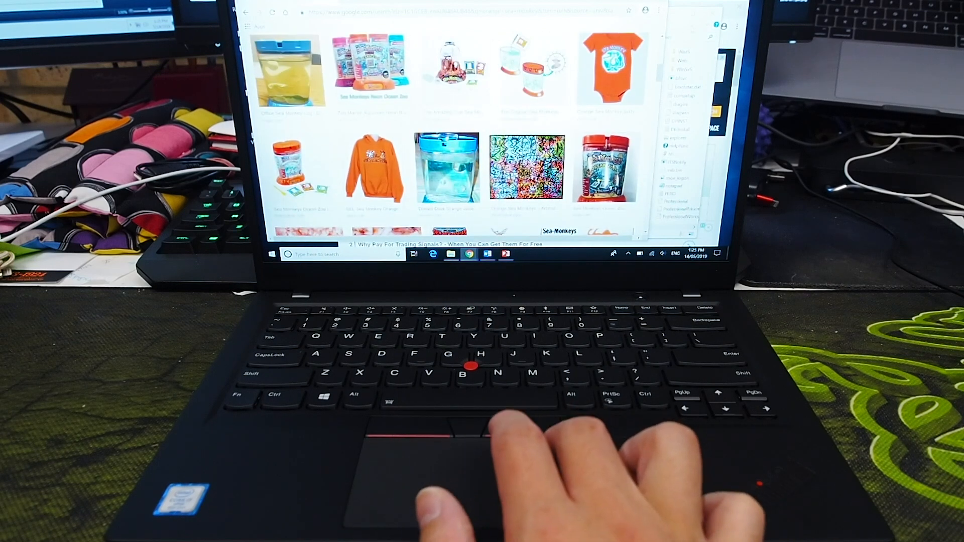
left_click(450, 253)
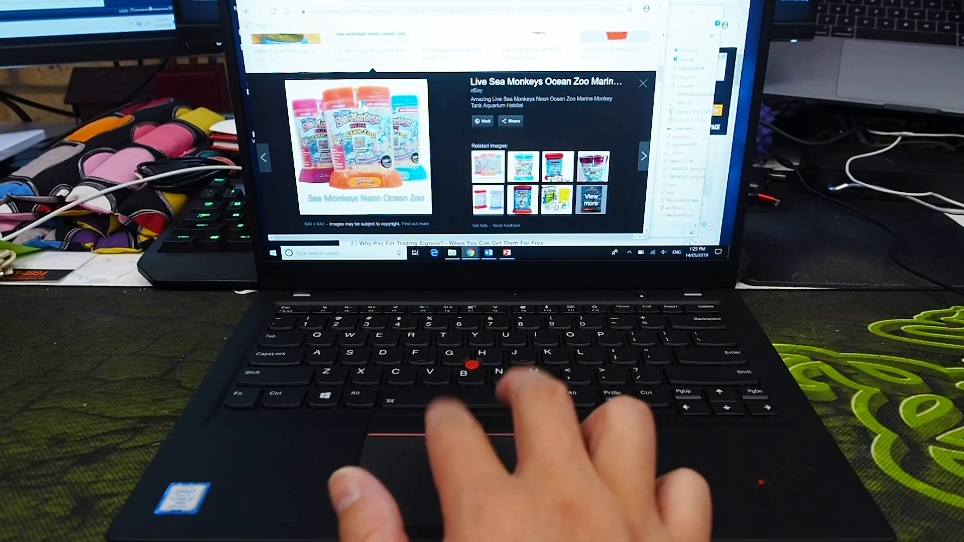
Bring up the context menu on the Sea Monkeys Neon Ocean Zoo preview image with a two-finger tap
right_click(362, 141)
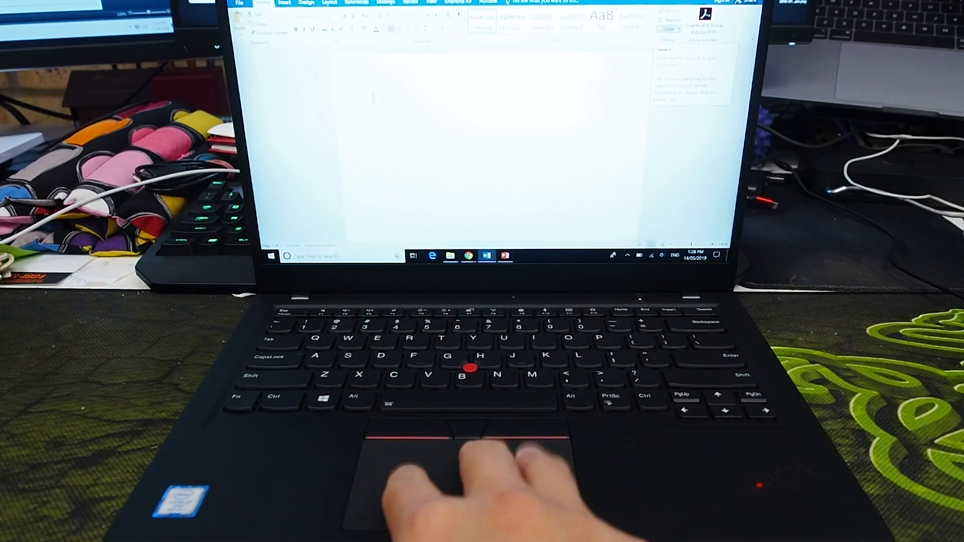
left_click(286, 256)
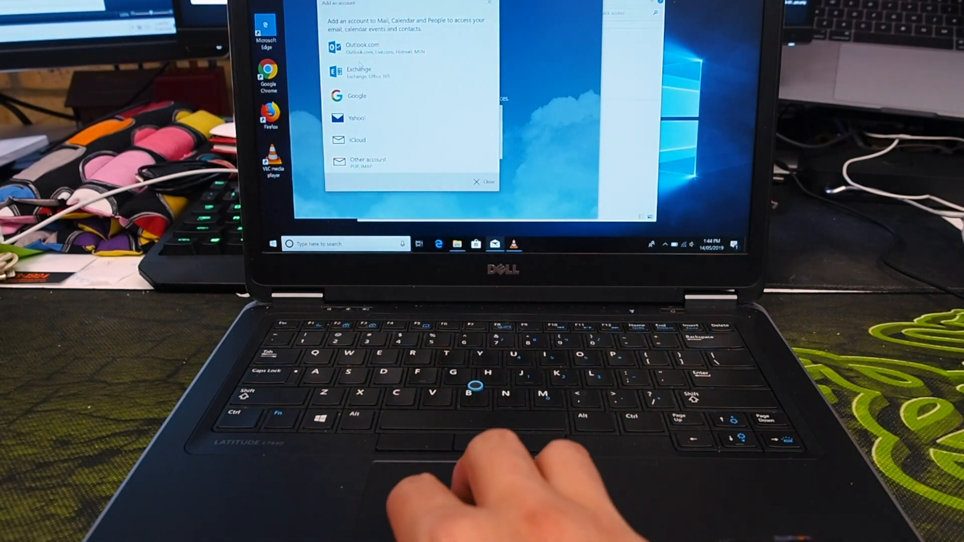
left_click(419, 243)
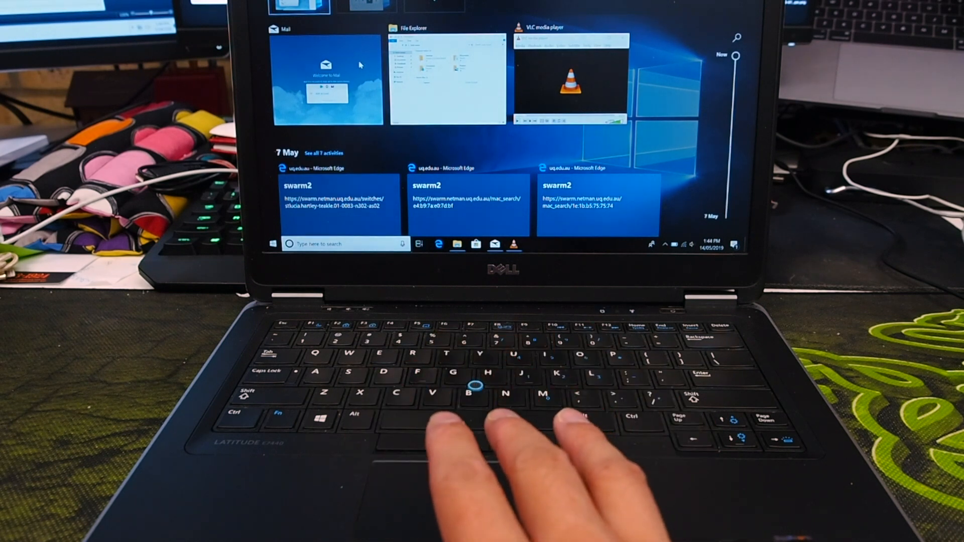
left_click(326, 81)
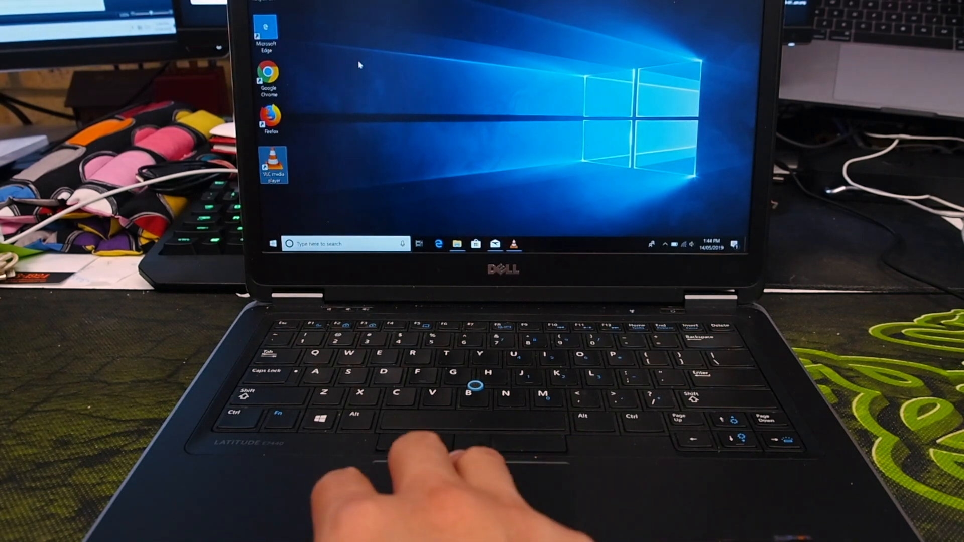
left_click(495, 243)
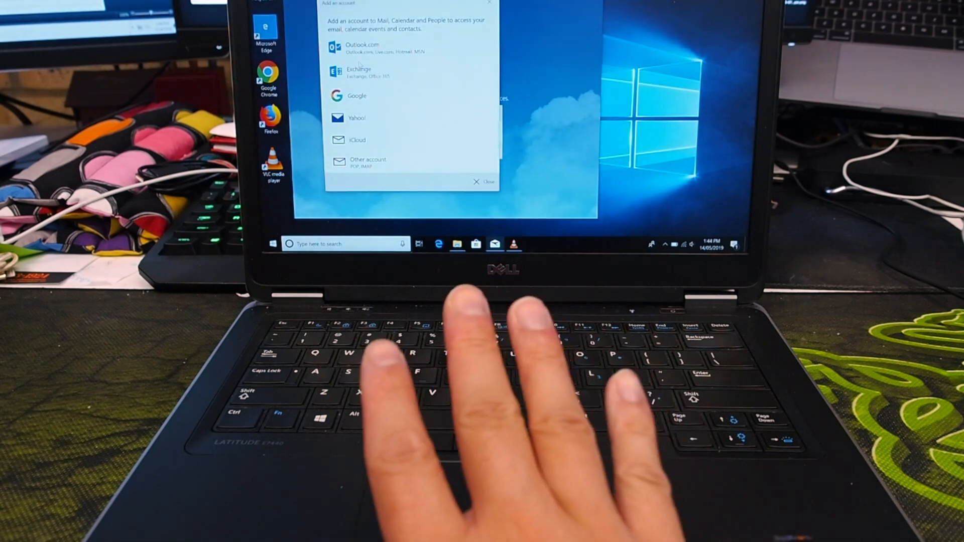